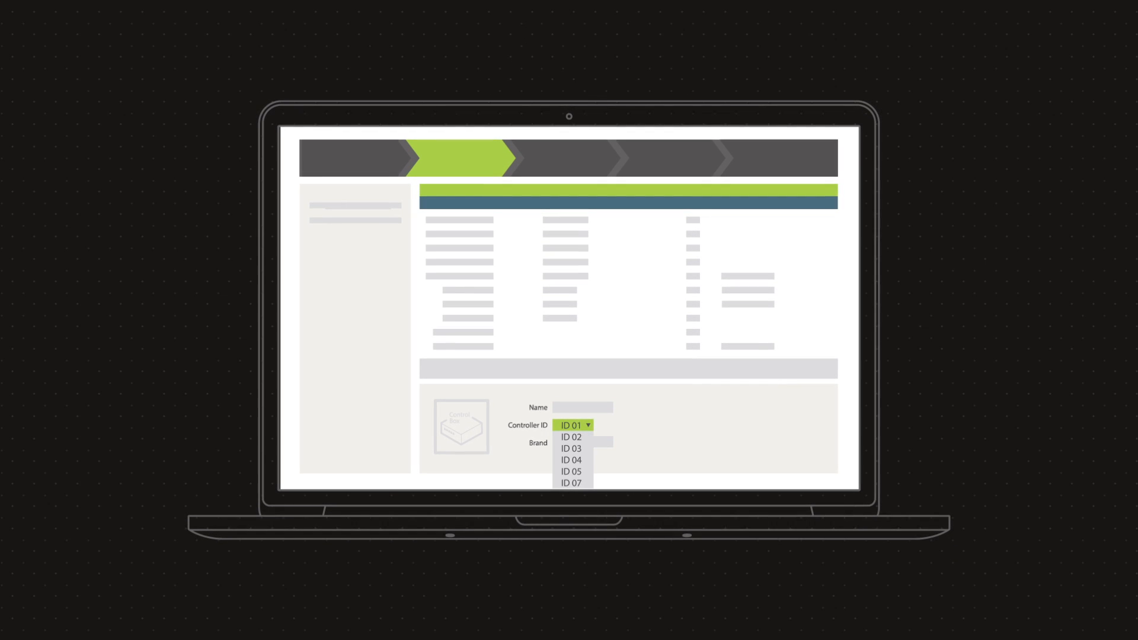
- Assign controller ID 01 to the controller in the device details panel
click(571, 482)
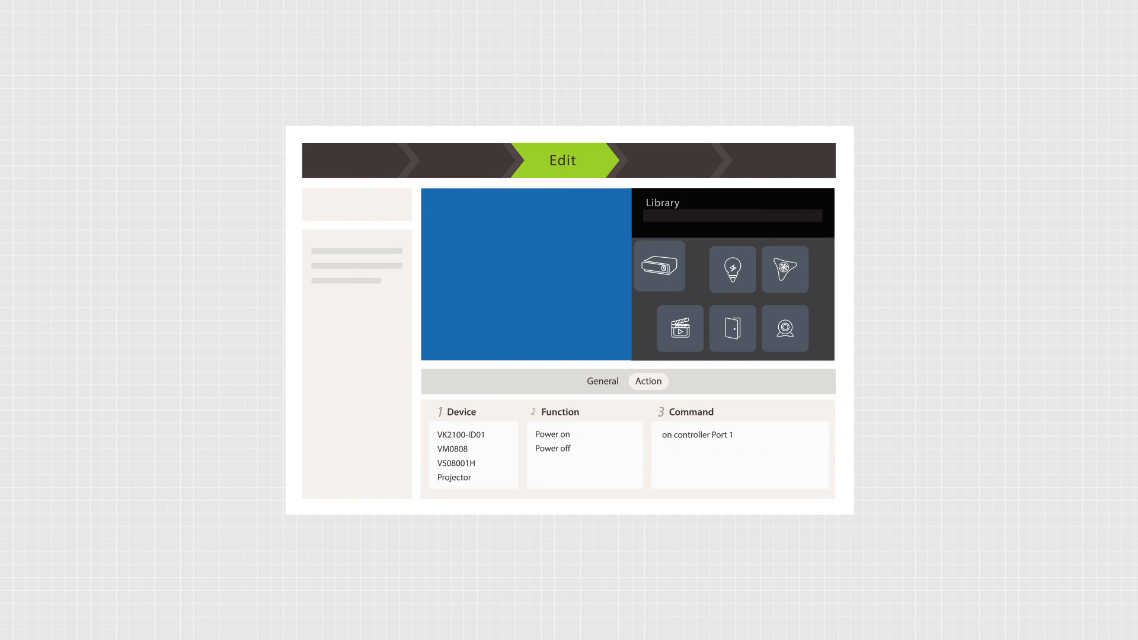
- Give the projector a Power on function on controller Port 1 and switch it ON
click(454, 477)
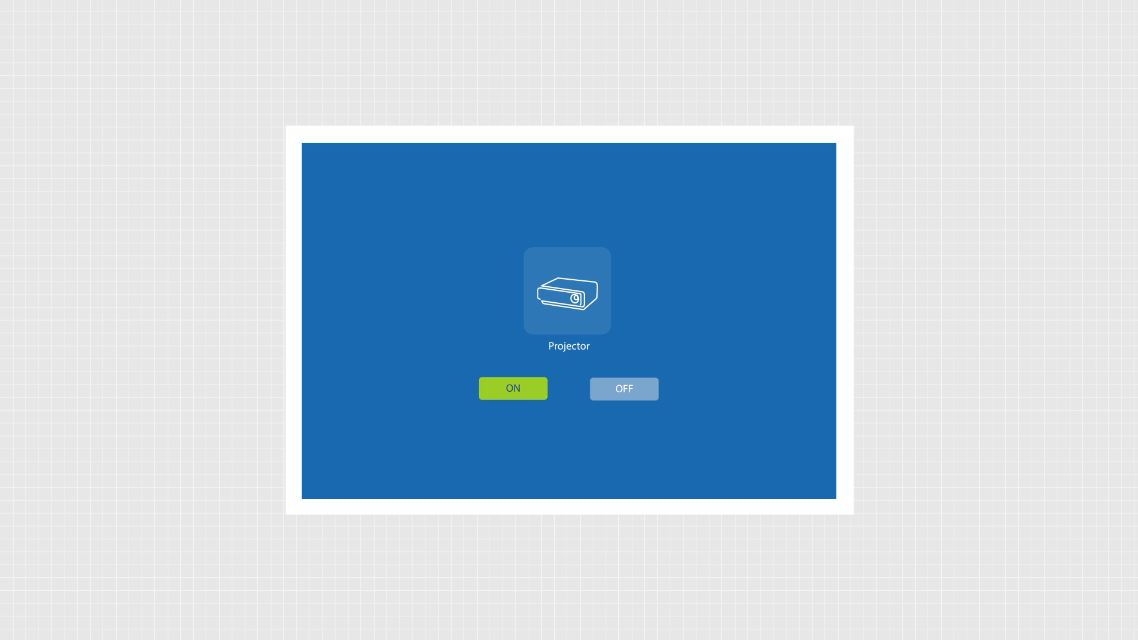
click(512, 389)
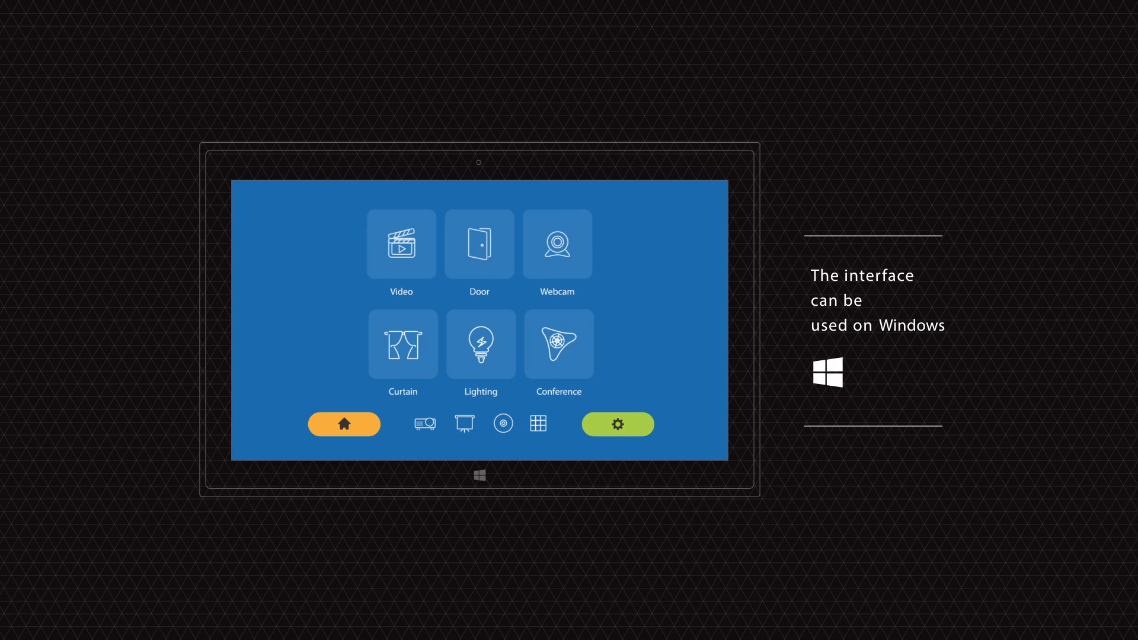
- Tap a device tile on the Windows tablet's custom control home screen
click(617, 424)
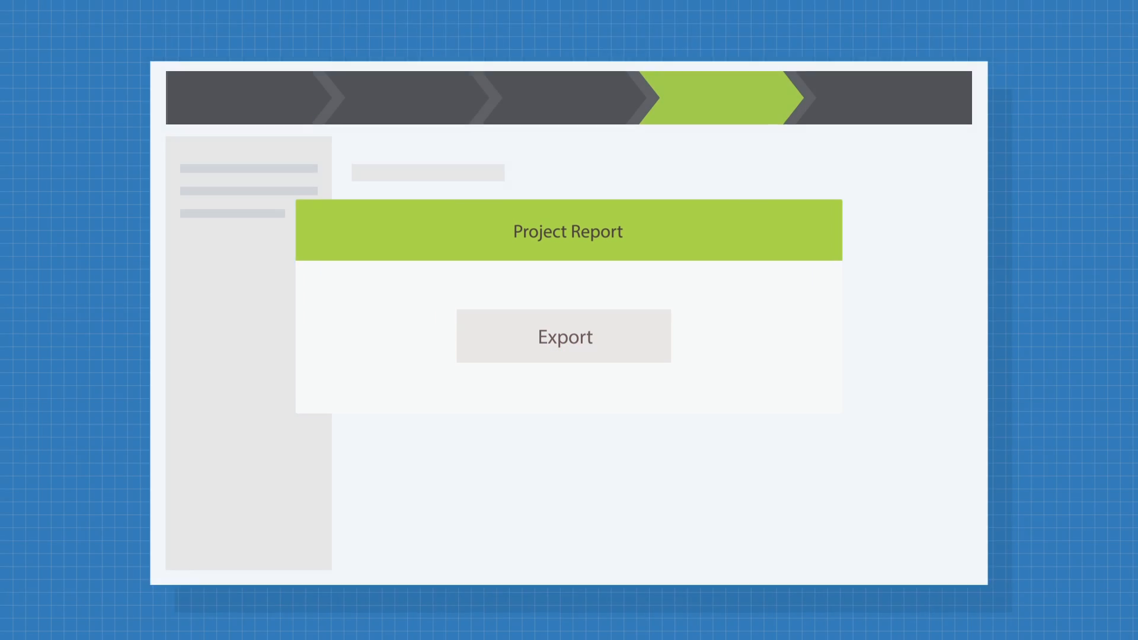
- Export the project report as the VK2100-ID01 Controller Information document
click(564, 336)
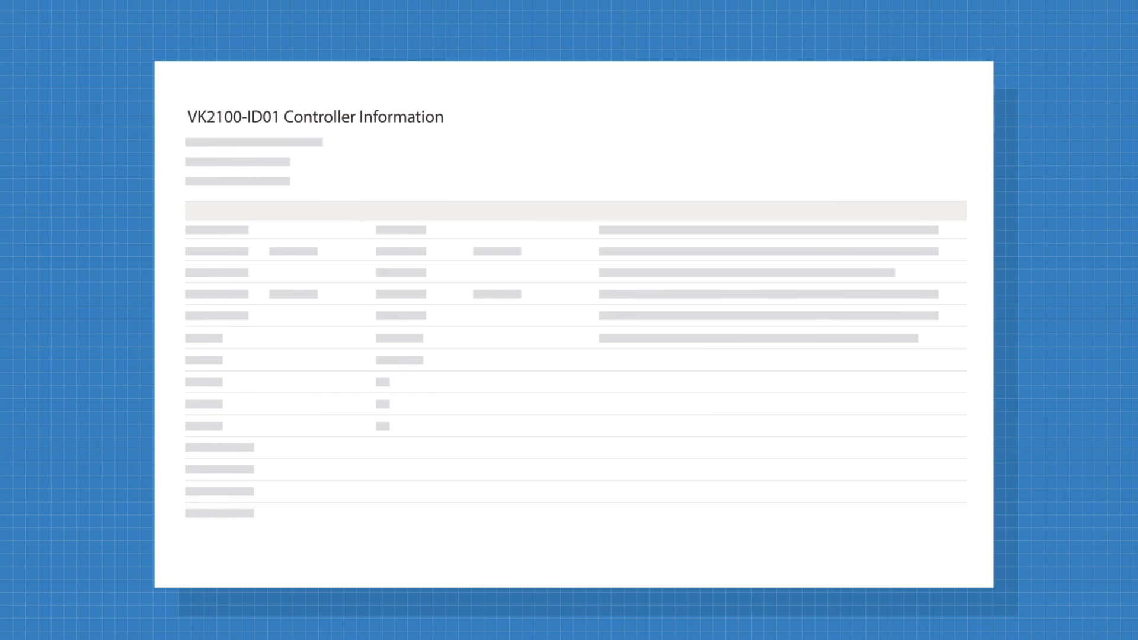